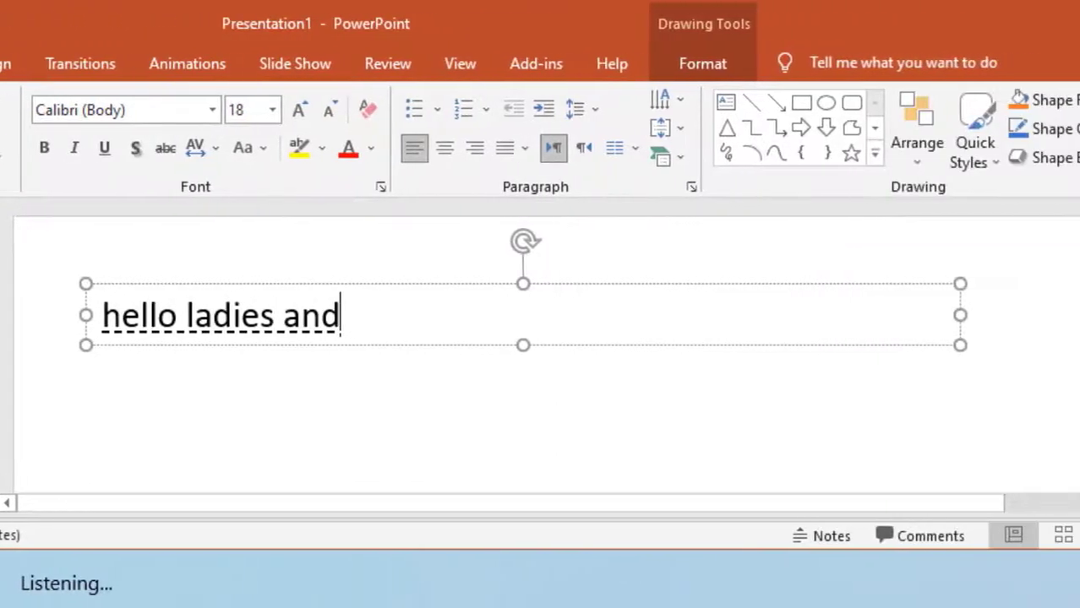
Dictate 'gentlemen in this video i'm going to show', then open Time & Language settings.
type("gentlemen in this video i'm going to show")
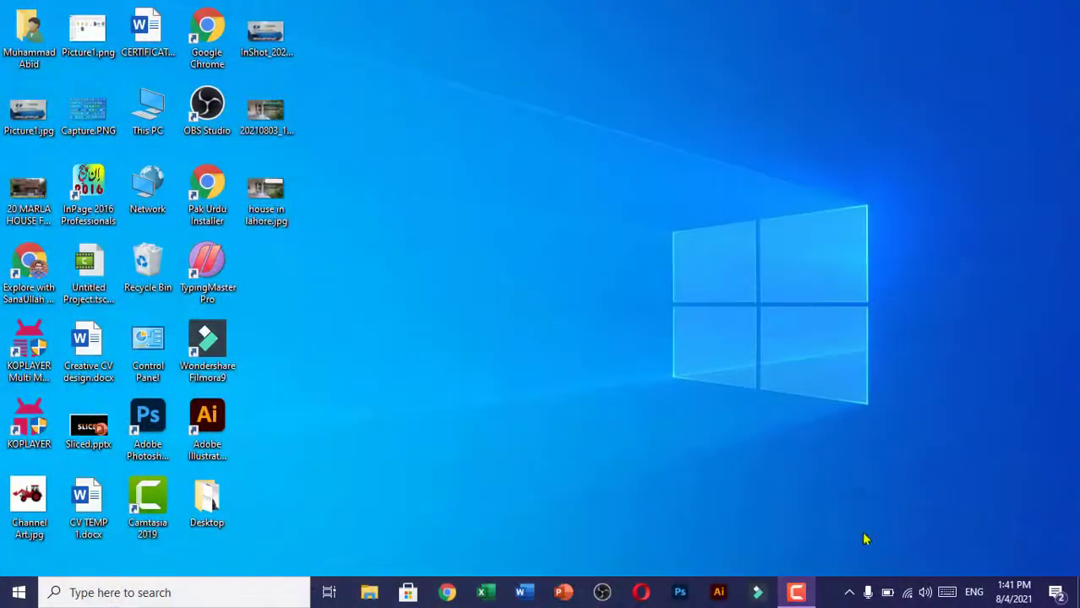
left_click(15, 592)
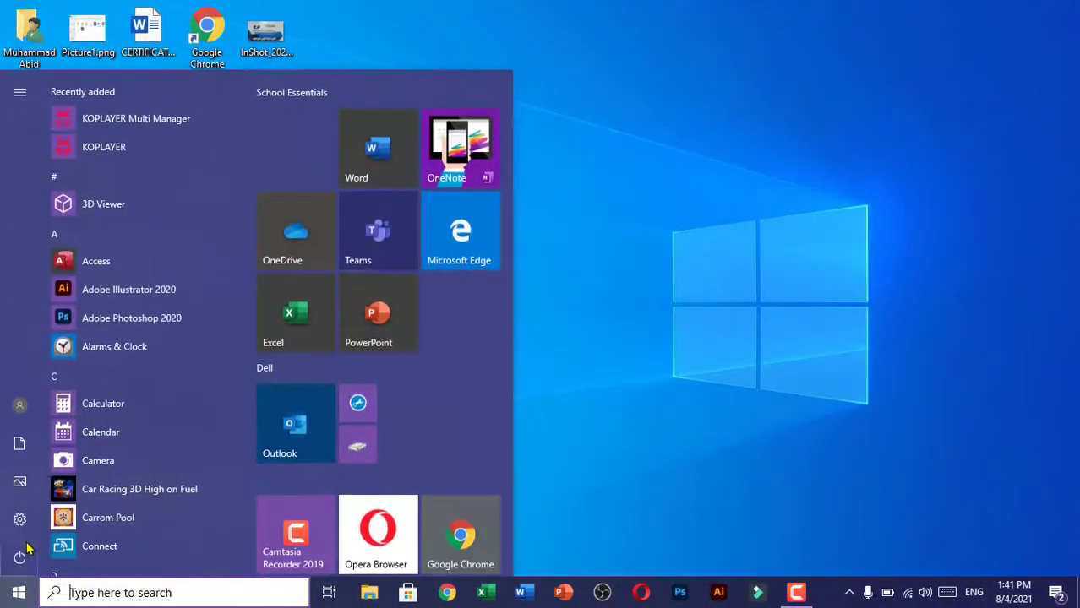
left_click(20, 517)
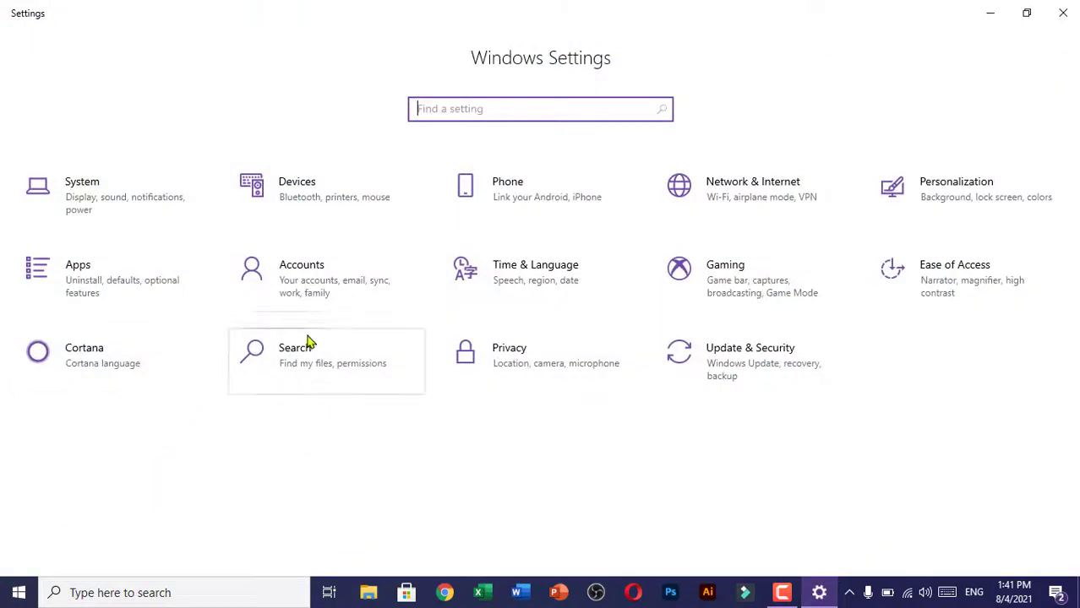
left_click(535, 270)
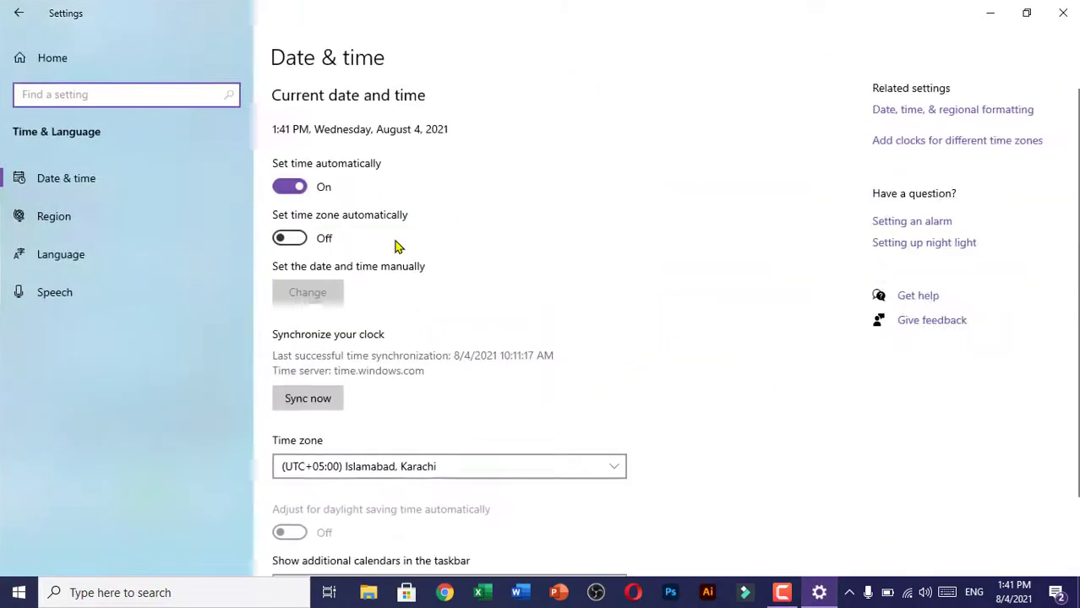
mouse_move(54, 267)
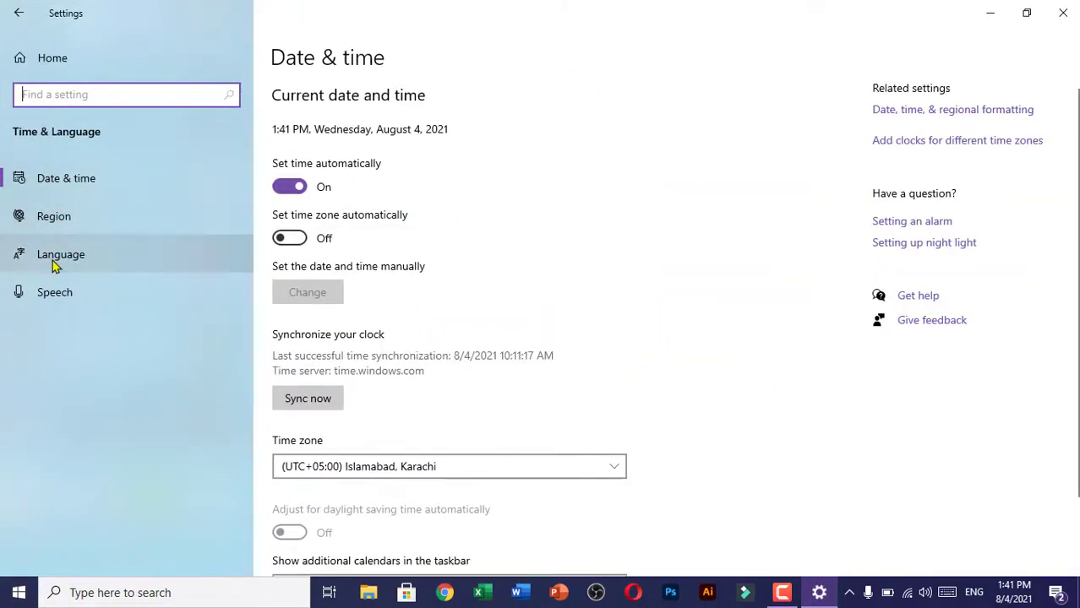
Open the Language page listing the preferred languages.
left_click(61, 254)
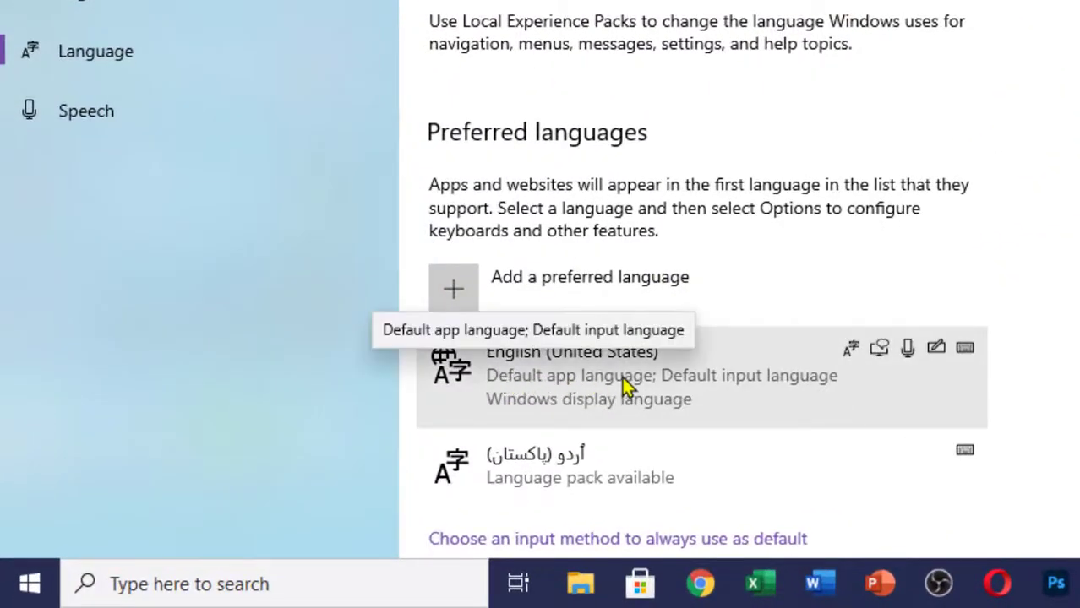
mouse_move(796, 387)
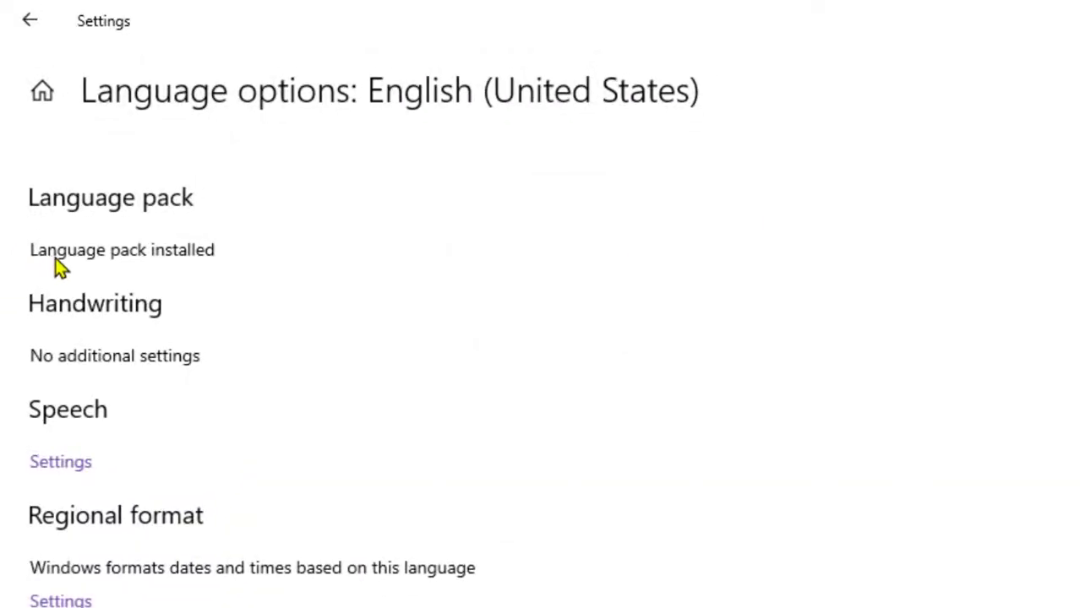
mouse_move(116, 167)
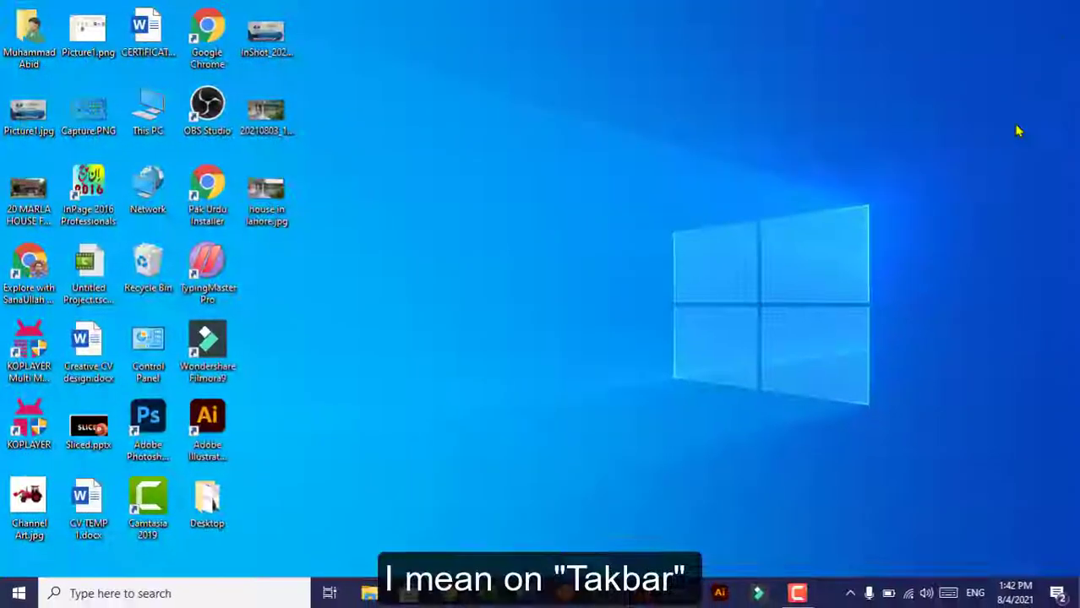
mouse_move(828, 596)
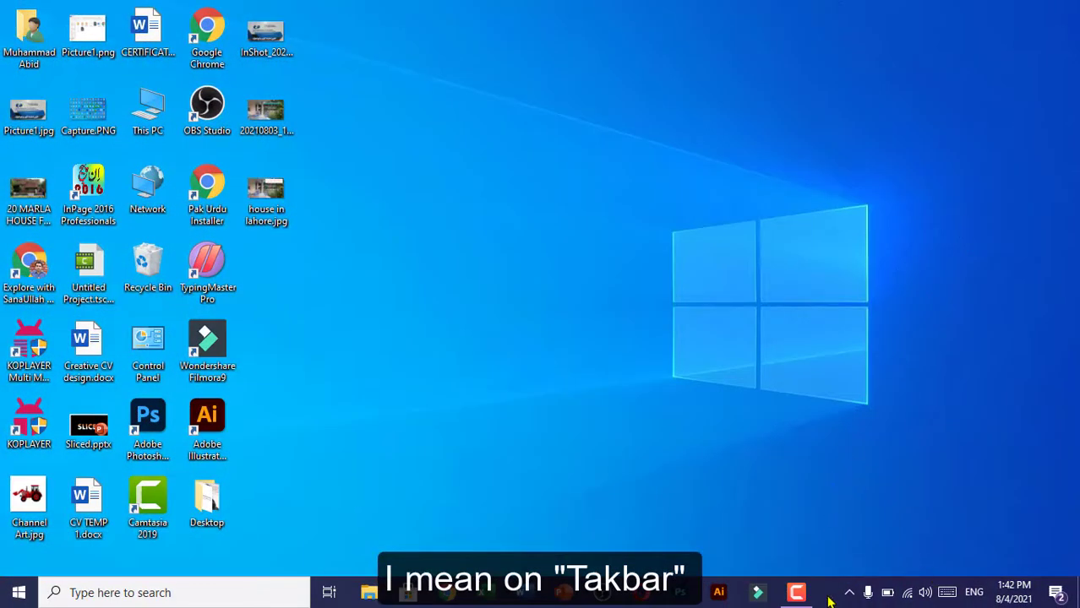
right_click(828, 595)
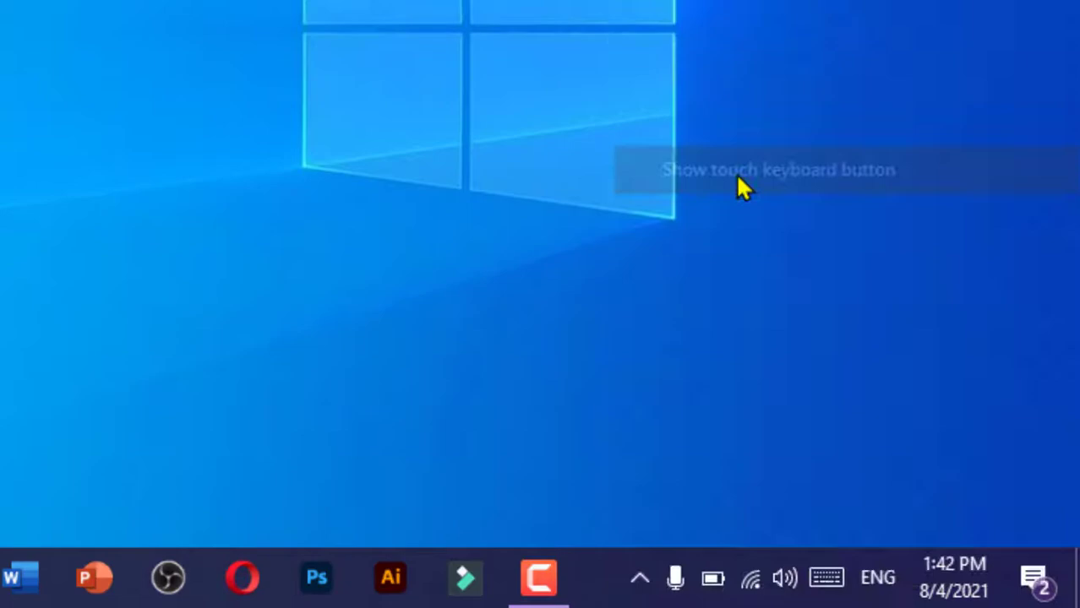
mouse_move(99, 578)
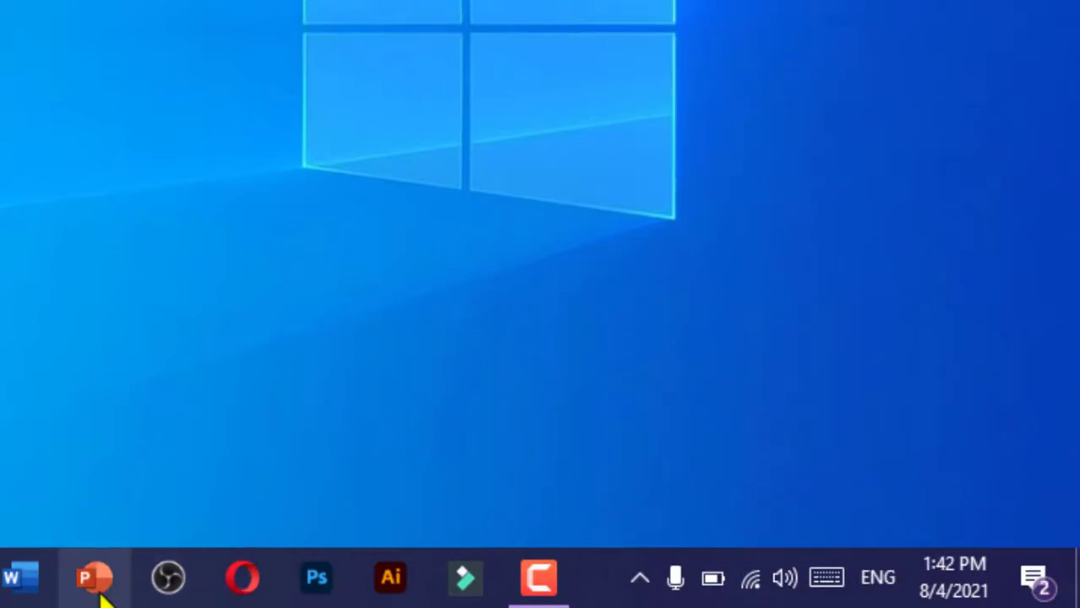
Launch PowerPoint, create a blank presentation, and draw a text box across the slide top.
left_click(87, 577)
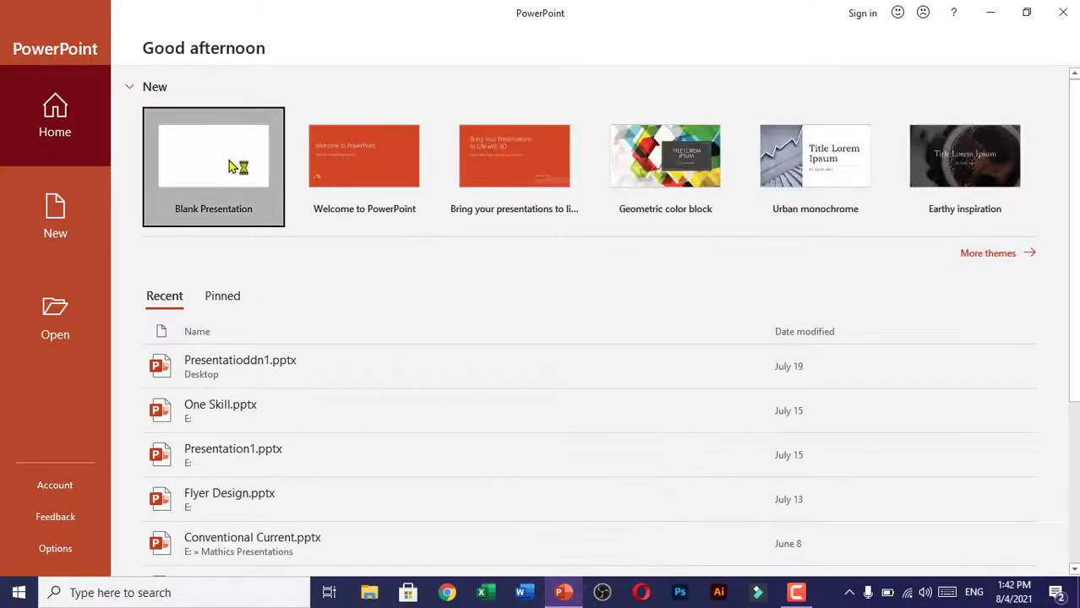
left_click(213, 160)
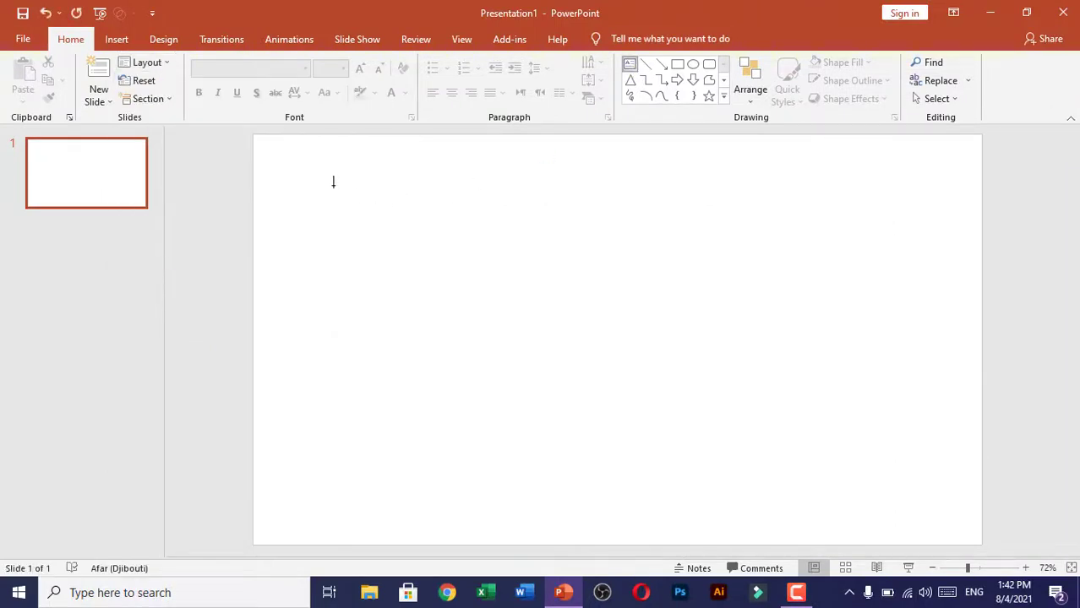
left_click_drag(333, 184, 840, 352)
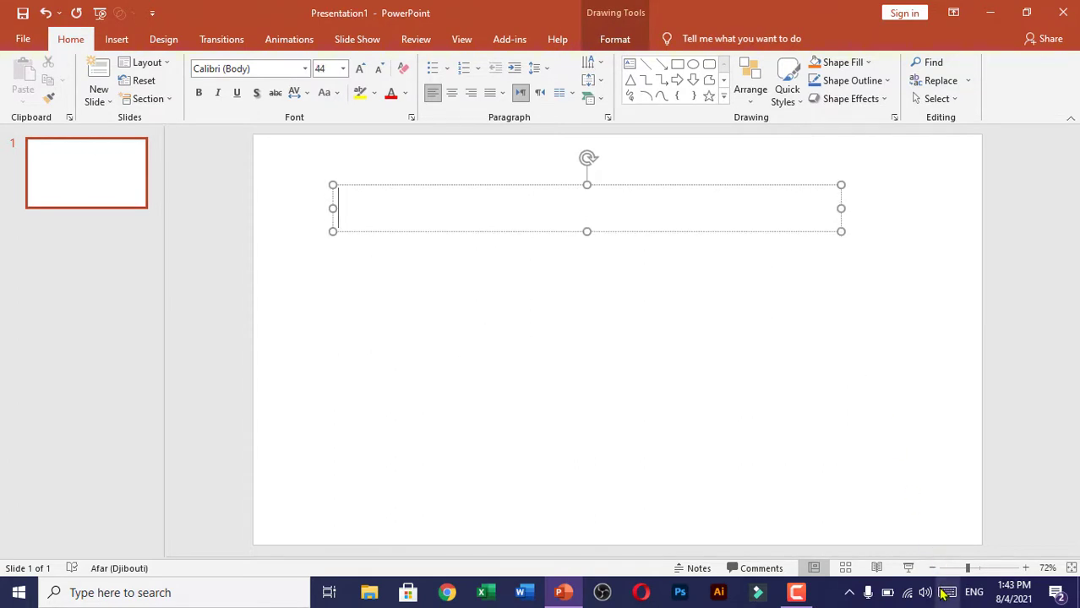
Dictate 'hello' into the text box with the touch keyboard microphone.
left_click(947, 592)
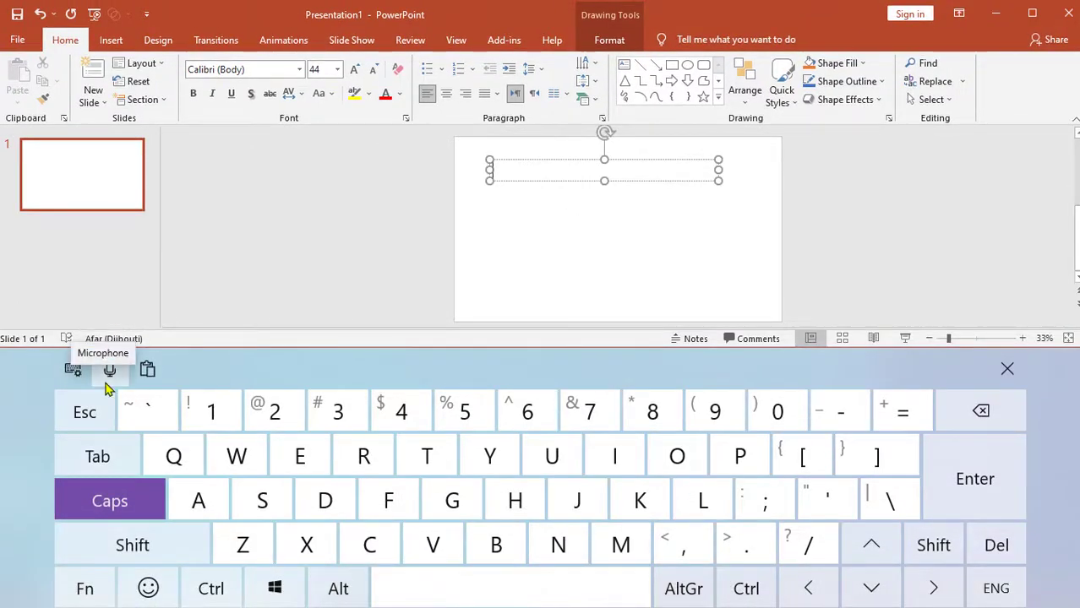
left_click(110, 368)
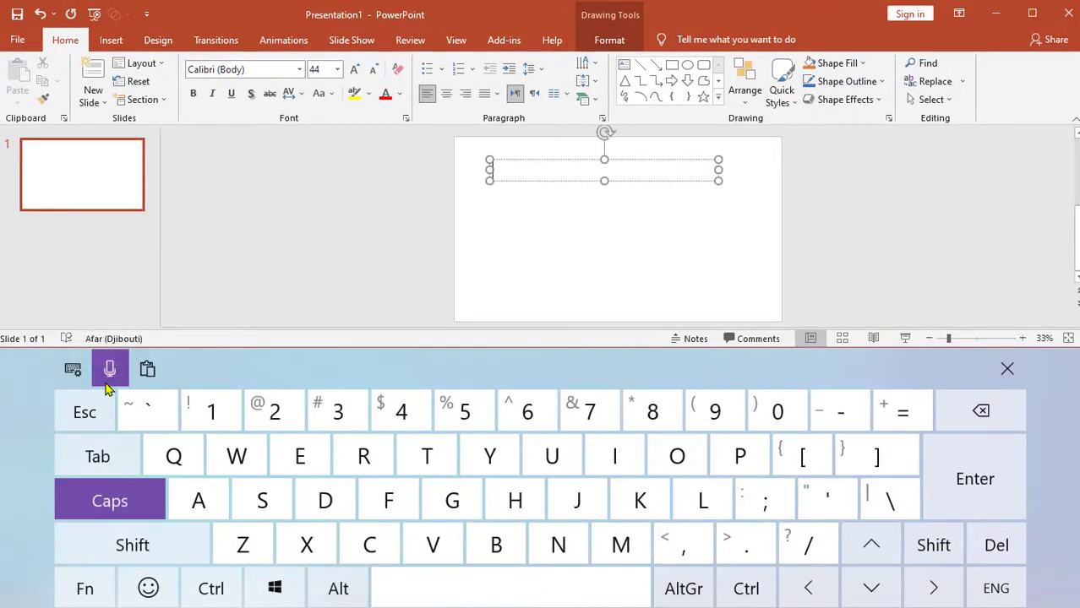
left_click(109, 368)
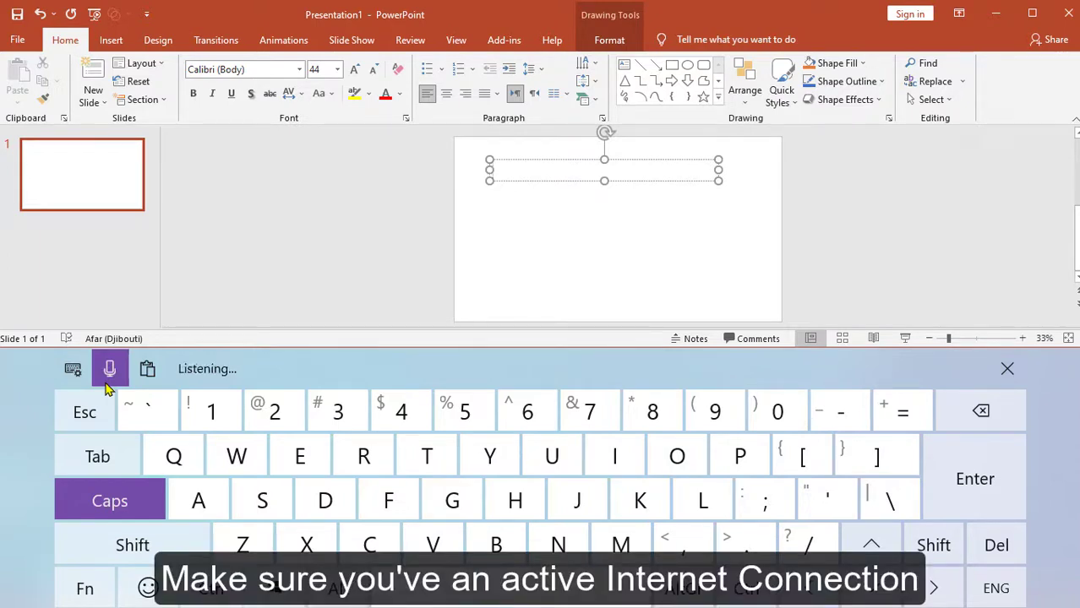
type("hello")
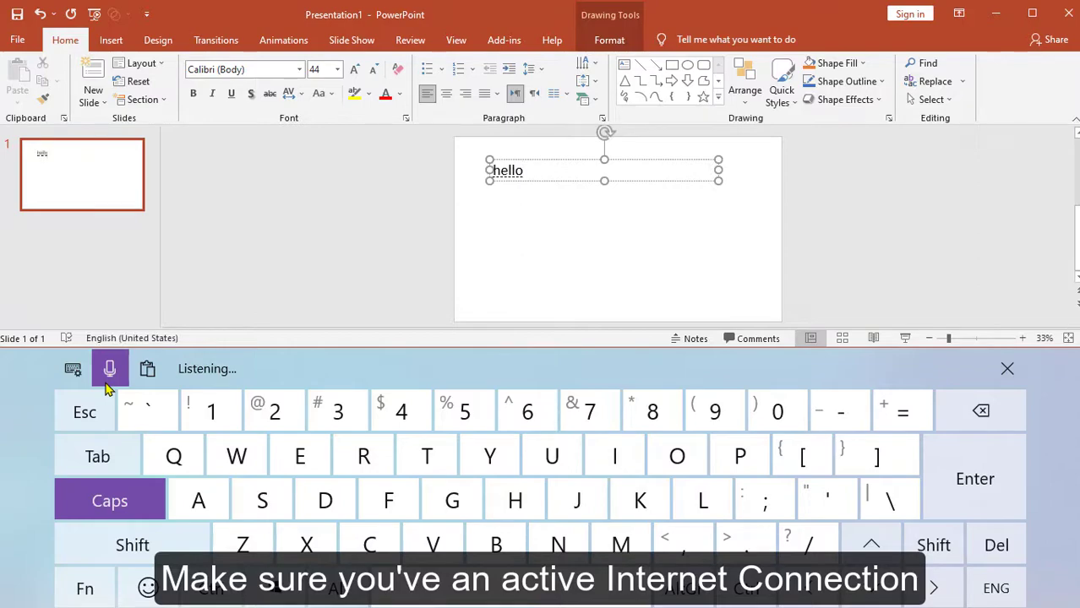